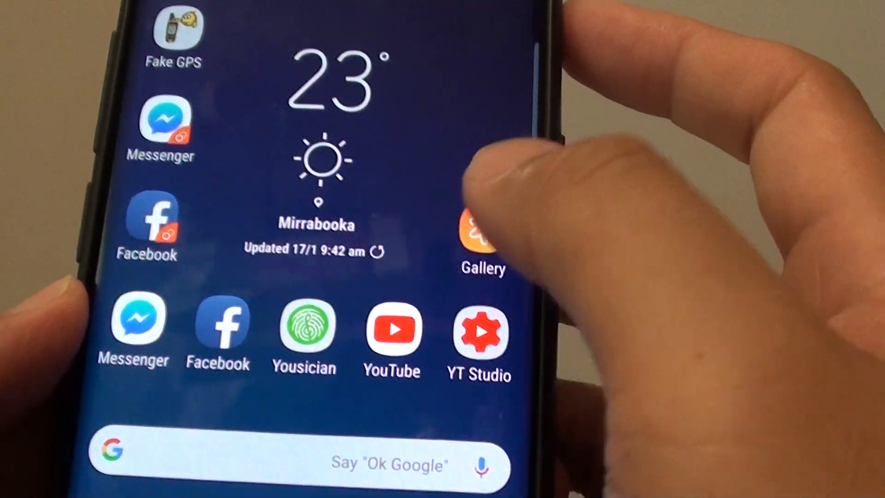
# Launch Samsung Gallery from the home screen to show albums like My Emojis and Emergency.
pyautogui.click(481, 237)
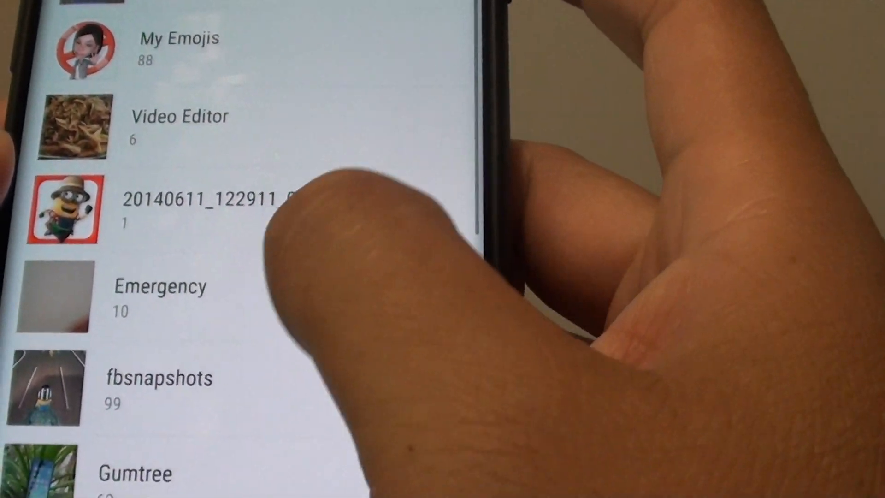
# Scroll the album list down past Instagram until the Itjungles 2 album appears.
pyautogui.scroll(-3)
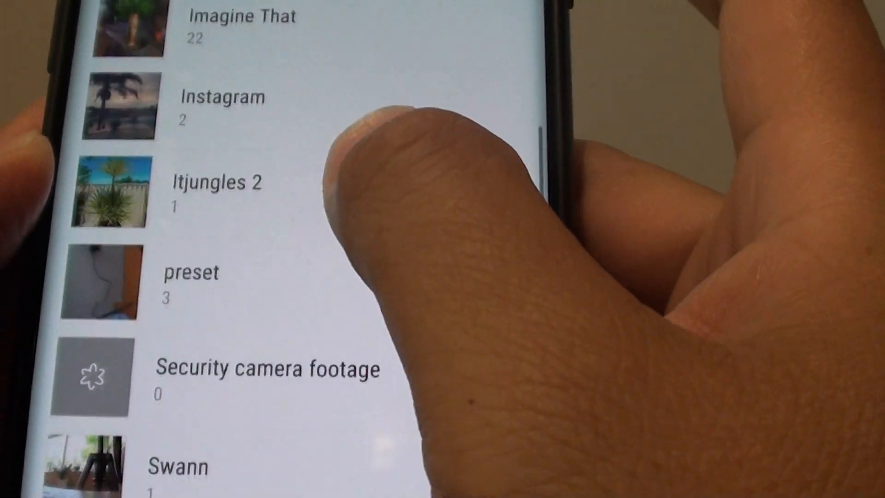
pyautogui.scroll(-3)
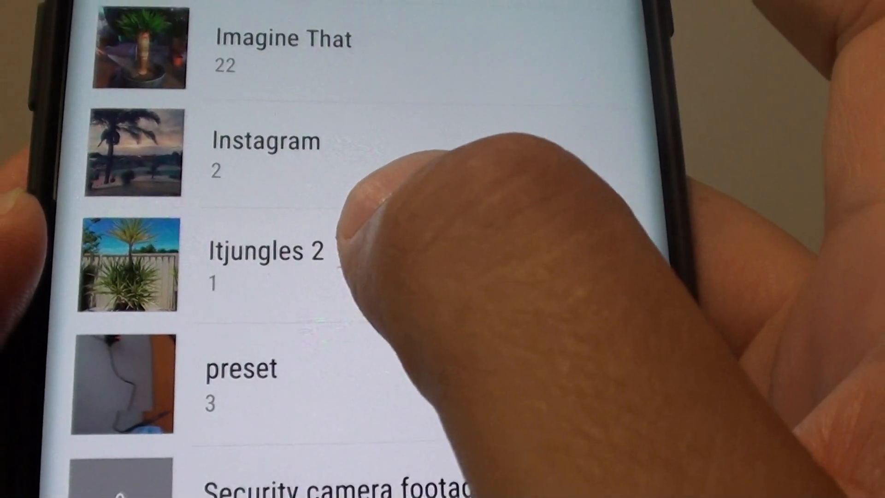